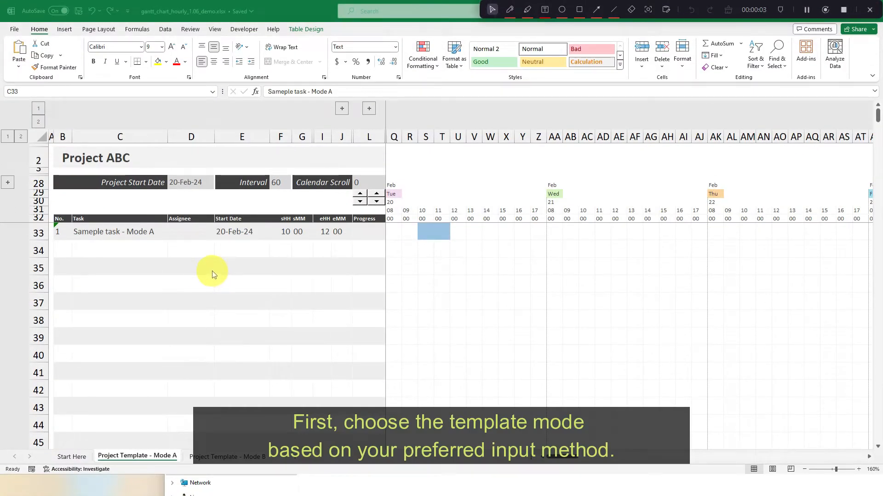
Switch from the current sheet to the 'Project Template - Mode B' sheet tab.
left_click(119, 232)
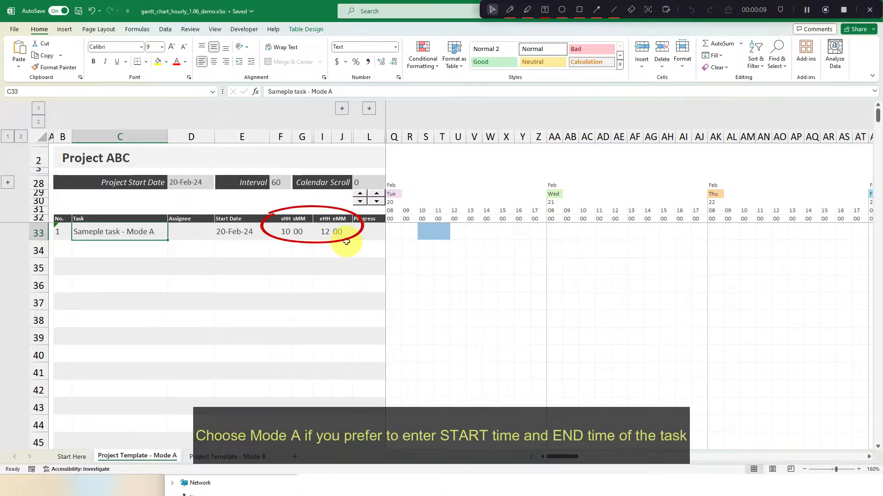
left_click(226, 457)
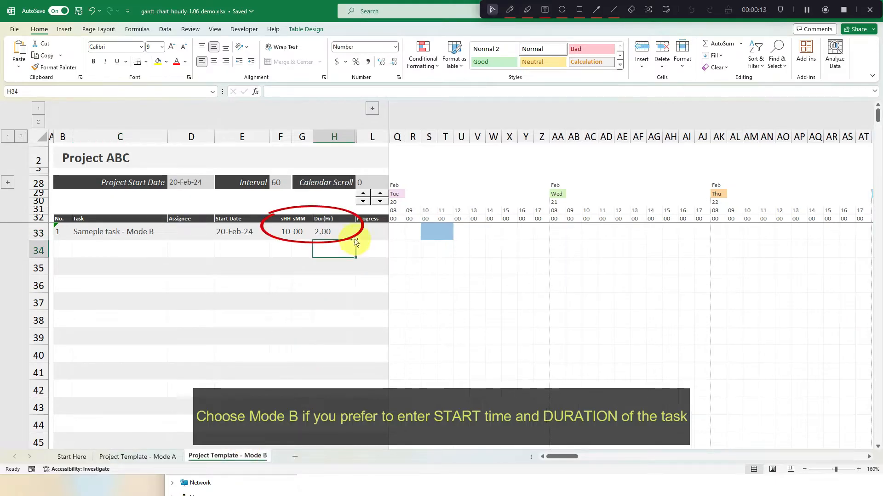
Return to the Mode A sheet and enter 20 Feb 2024 as the Project Start Date.
left_click(137, 457)
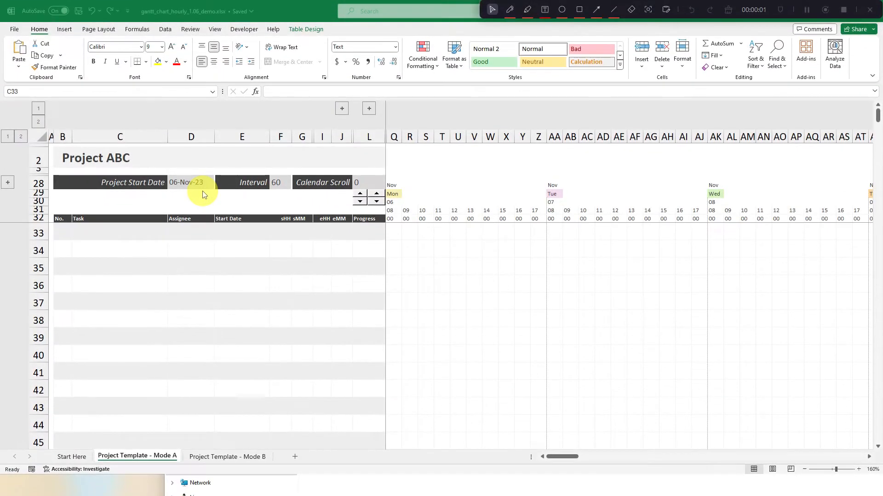
left_click(191, 182)
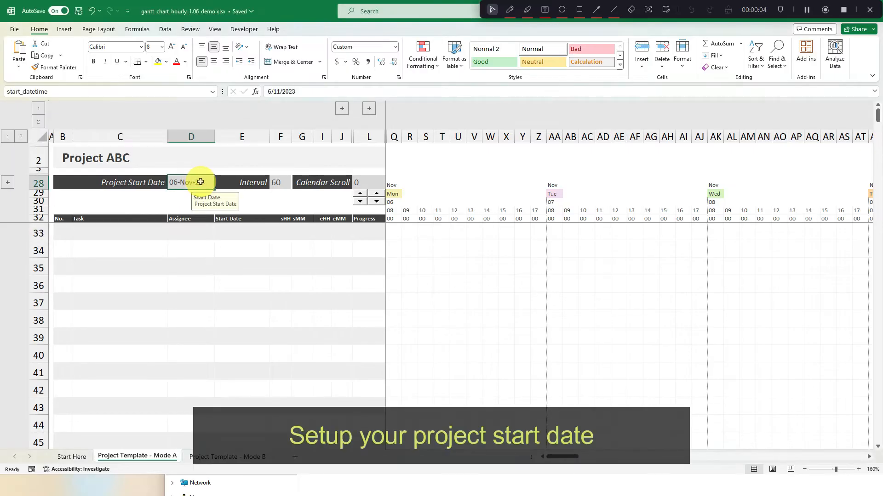
type("20 feb 2024")
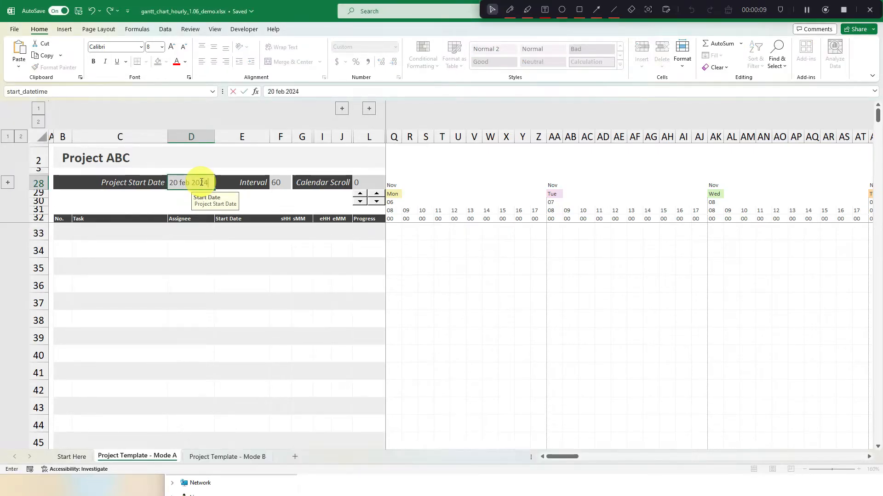
Enter Sample Task 001 in row 33 starting 20 Feb at 10:00 and ending at 12:15.
left_click(106, 231)
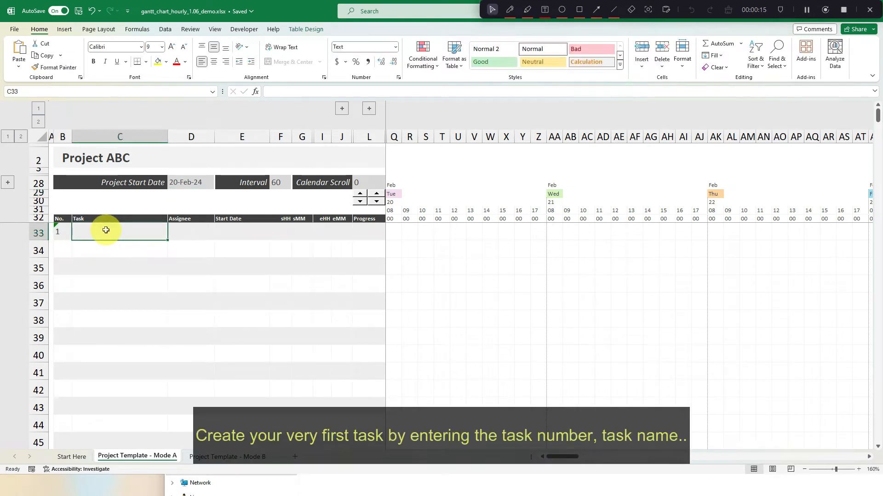
type("Sample Task 001")
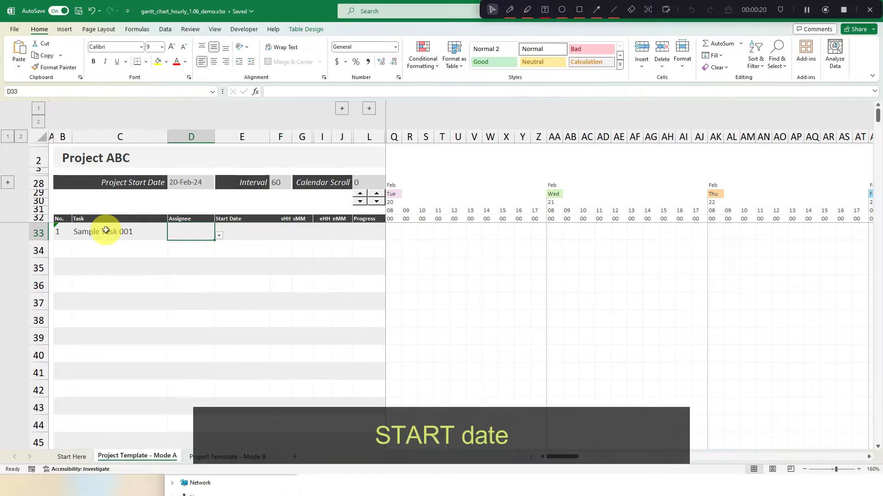
type("20 feb")
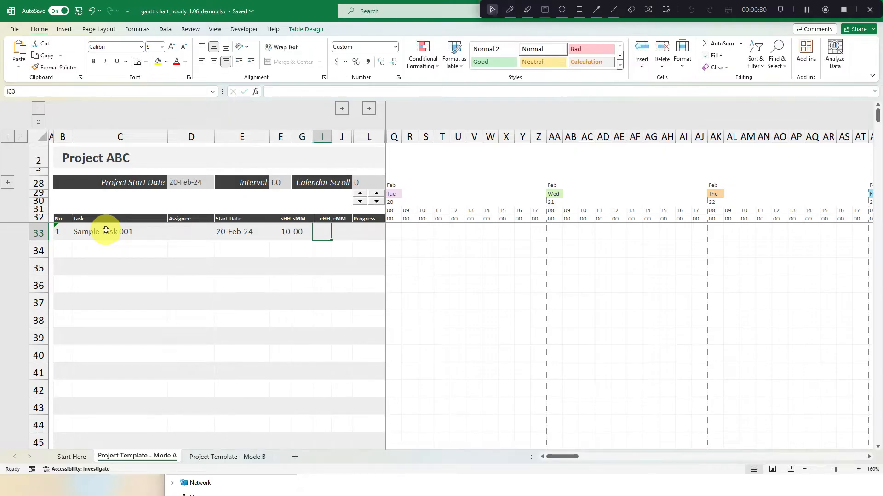
type("15")
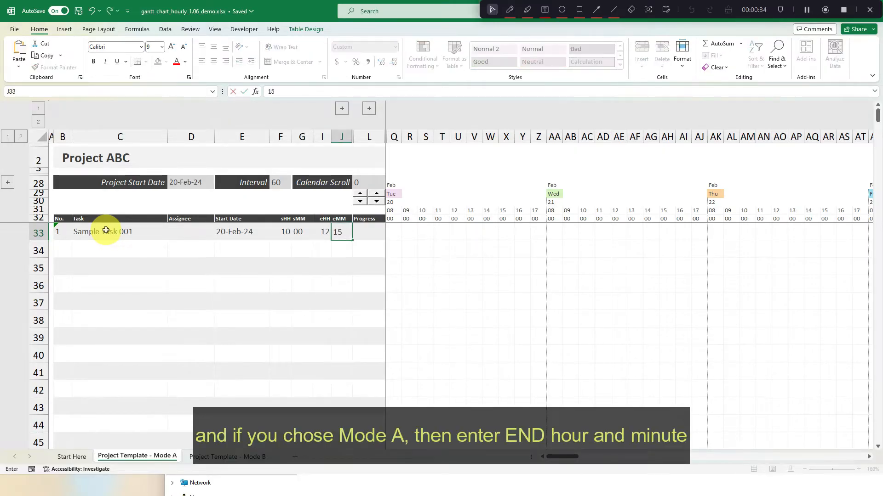
left_click(227, 457)
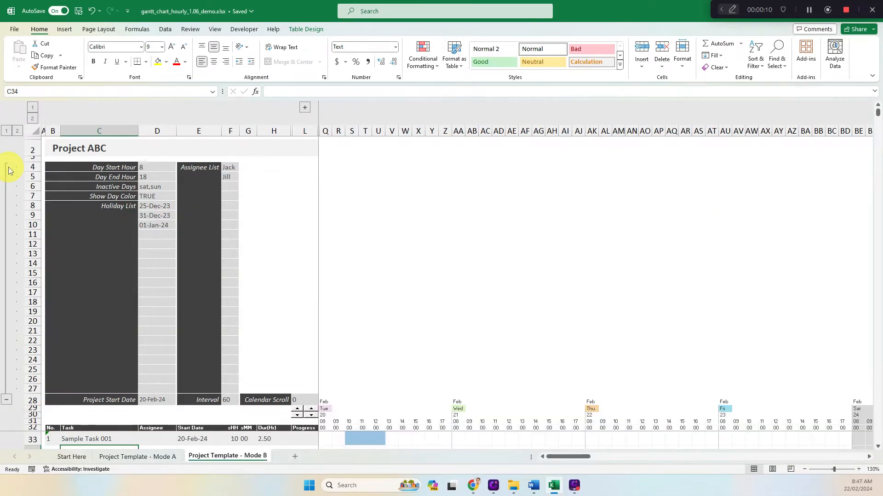
Set Day Start Hour 9, Day End Hour 17 and Inactive Days fri,sat,sun in the settings.
left_click(156, 167)
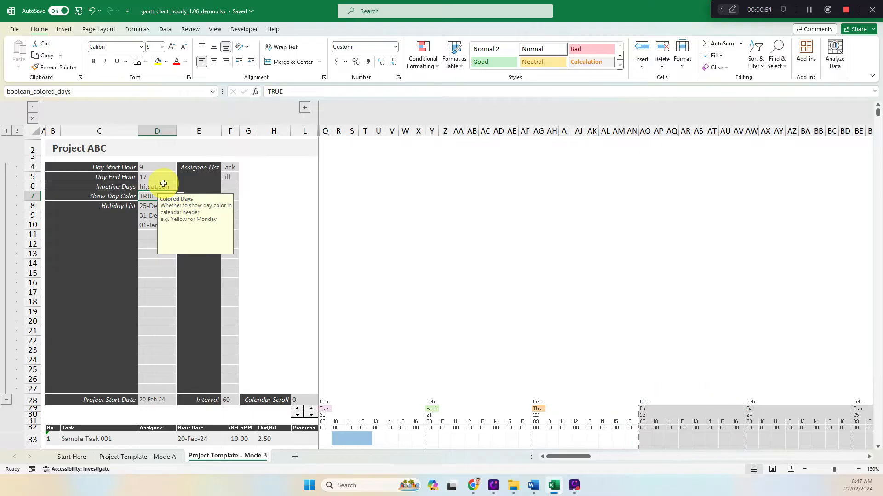
left_click(181, 197)
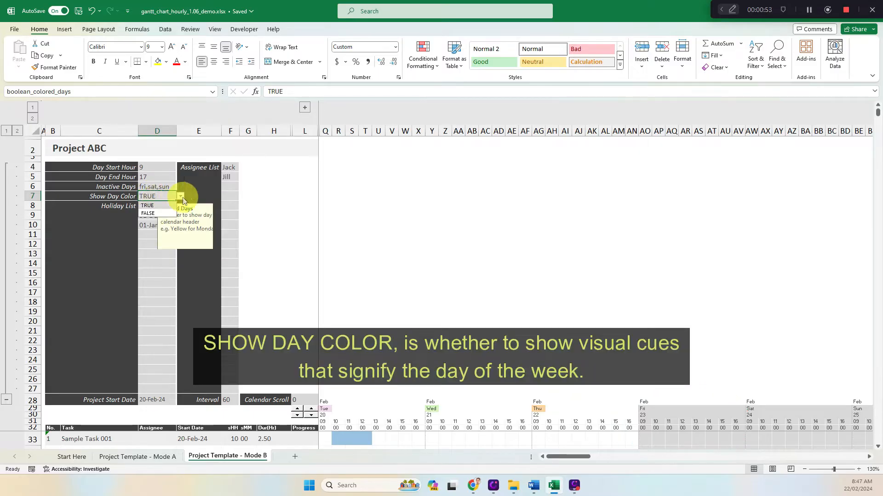
left_click(148, 215)
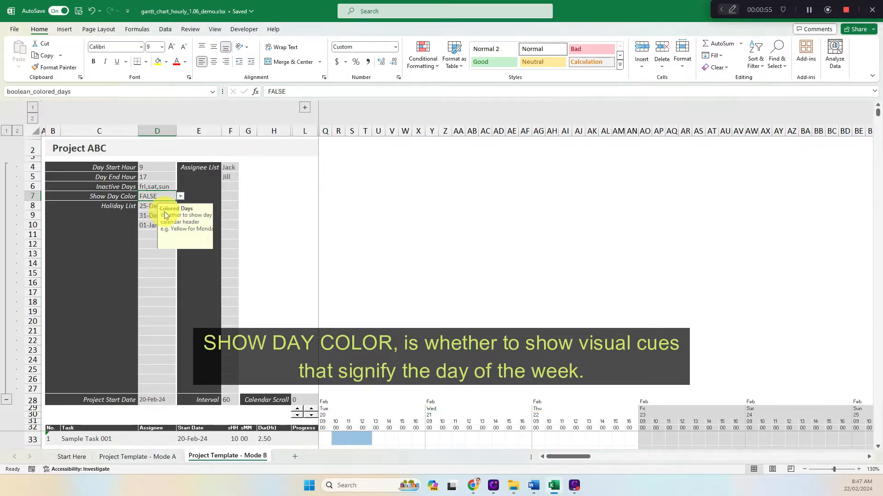
left_click(180, 196)
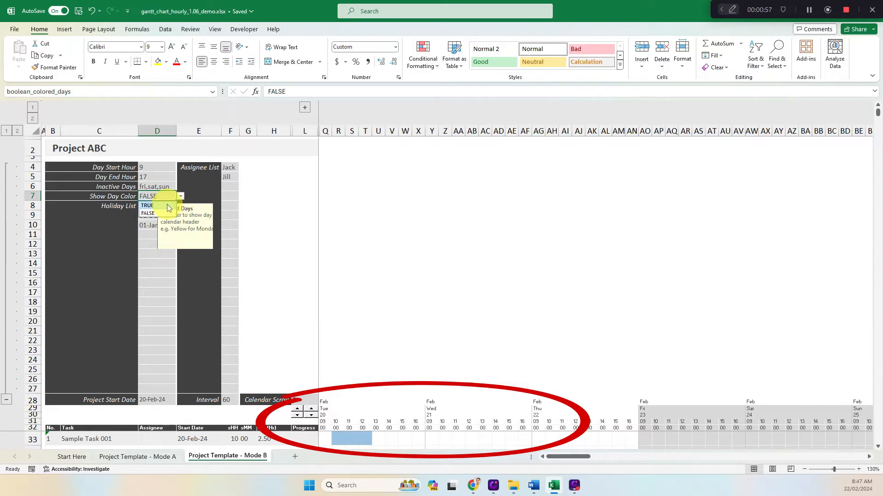
left_click(147, 205)
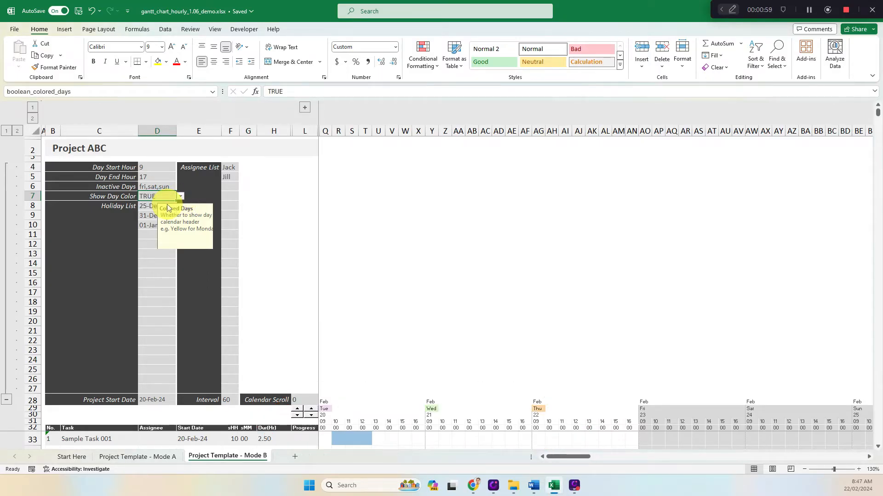
left_click(157, 235)
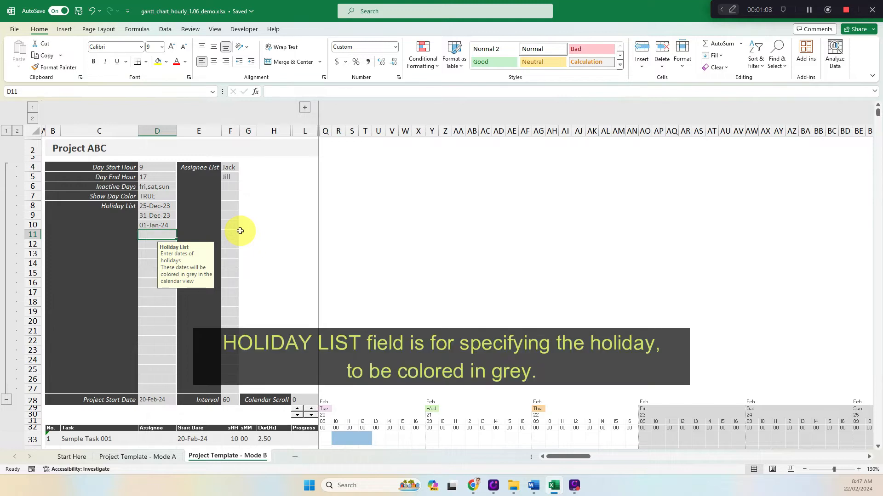
Enter 21 feb under the Holiday List dates so 21-Feb-24 is greyed out.
type("21")
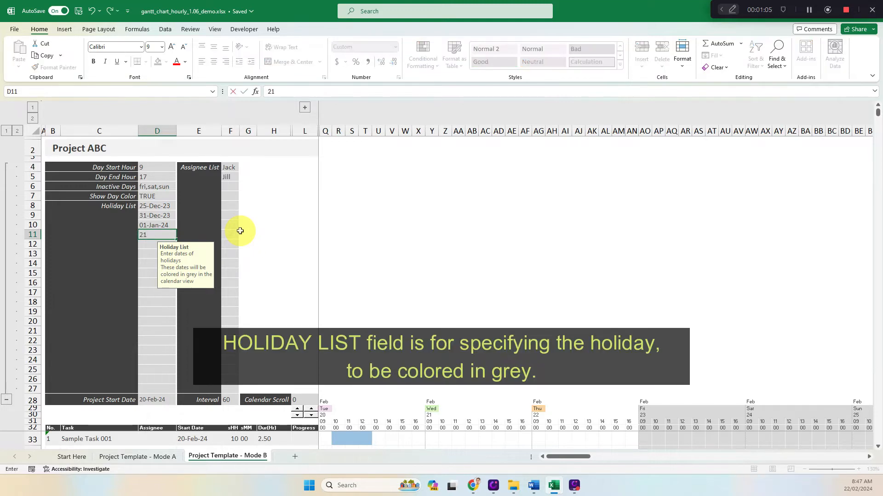
type("feb")
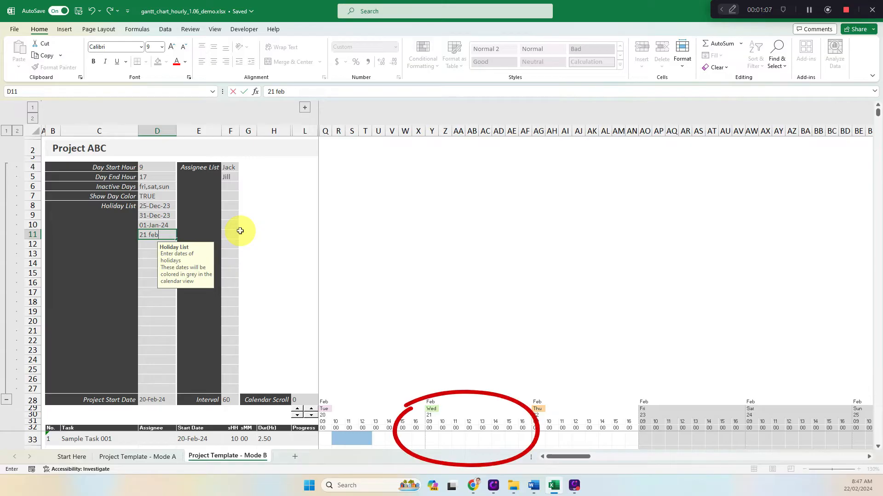
key("enter")
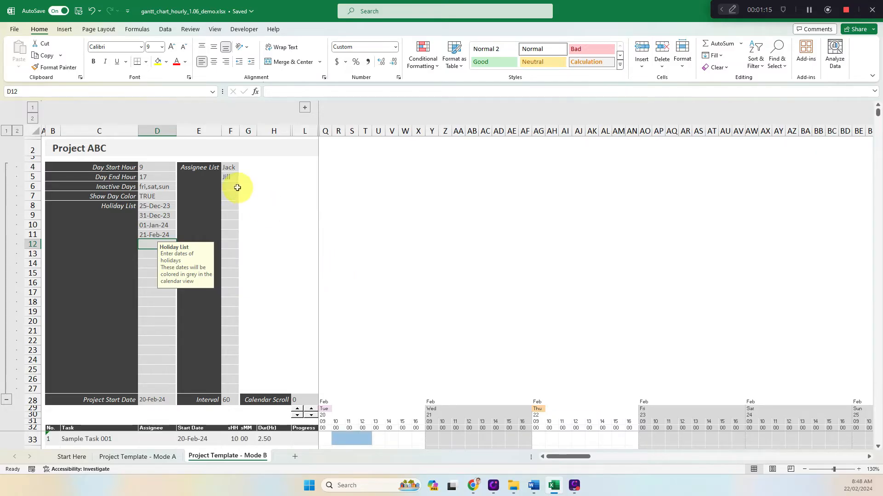
type("Rong")
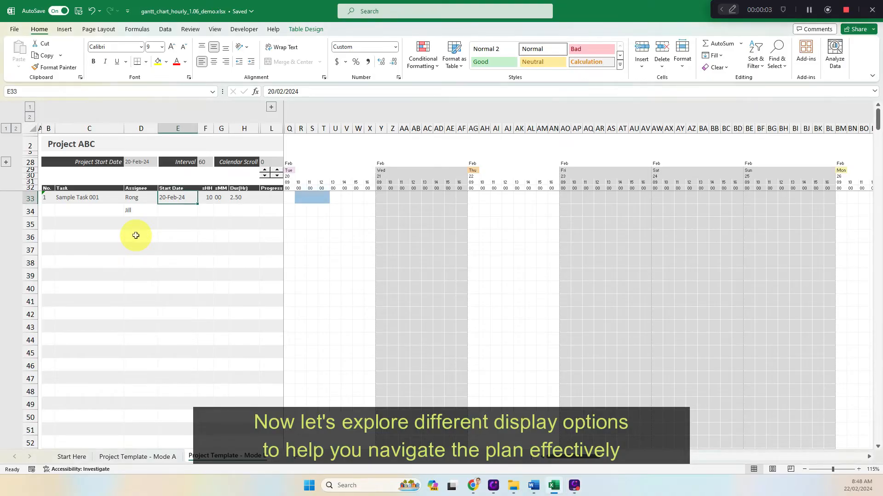
Choose 15 from the Interval dropdown, then return the interval to 60.
left_click(227, 457)
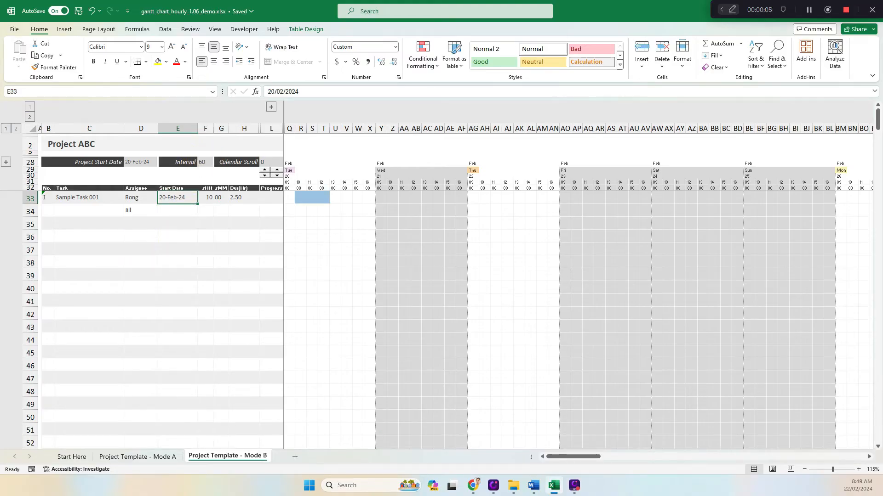
left_click(203, 163)
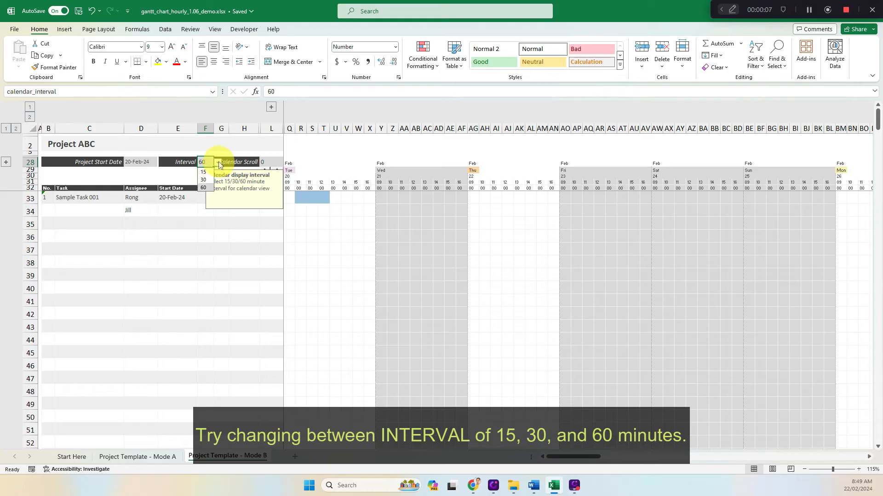
left_click(202, 180)
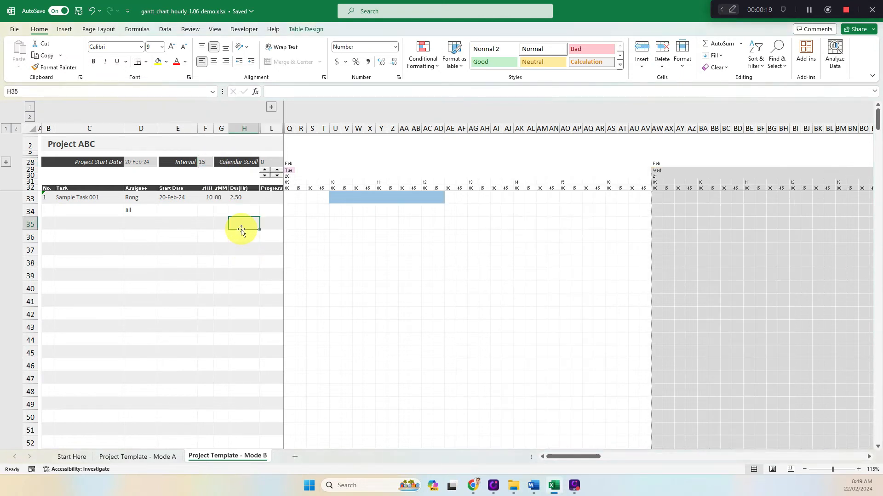
left_click(217, 161)
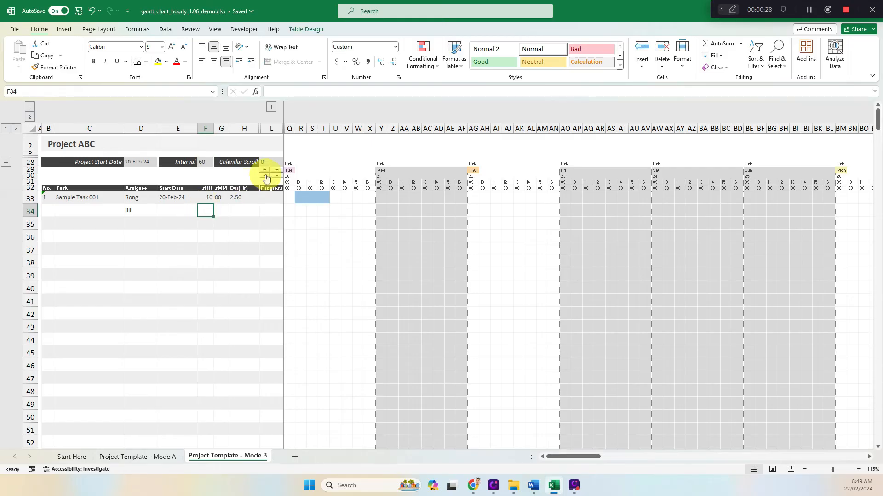
Advance Calendar Scroll by days and weeks until it reads 30, starting the timeline at 21 March.
left_click(276, 170)
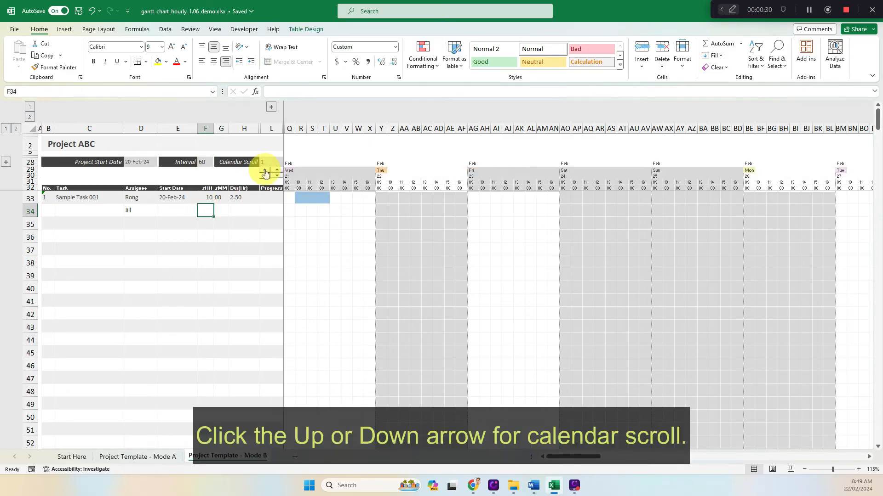
left_click(276, 170)
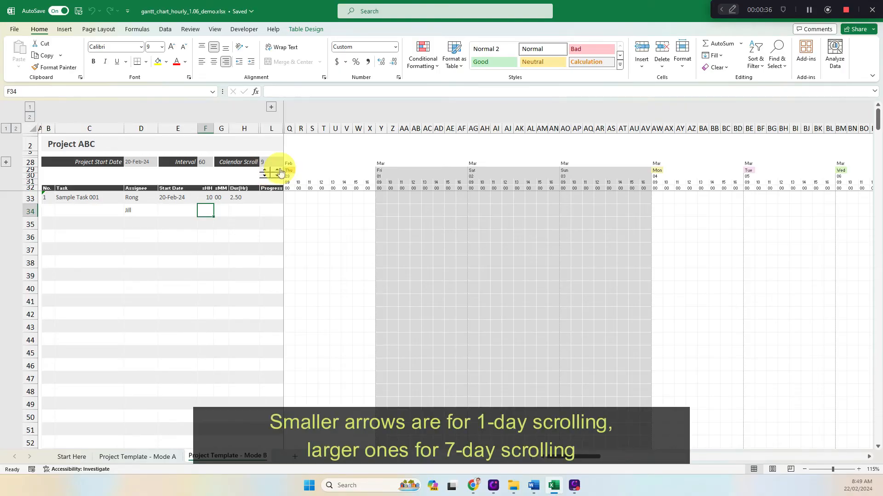
left_click(275, 171)
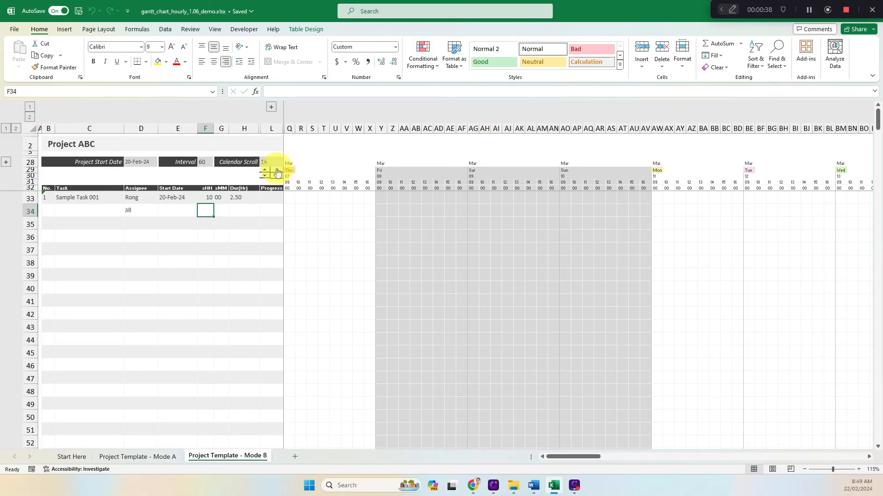
left_click(264, 168)
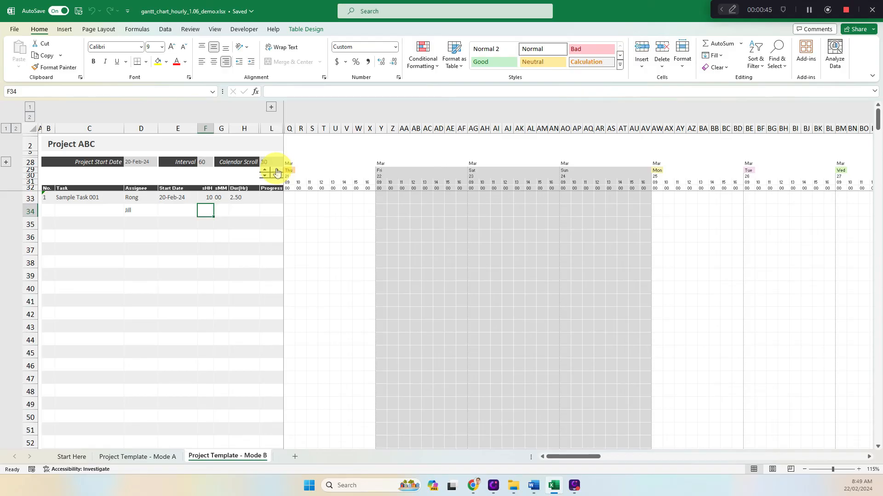